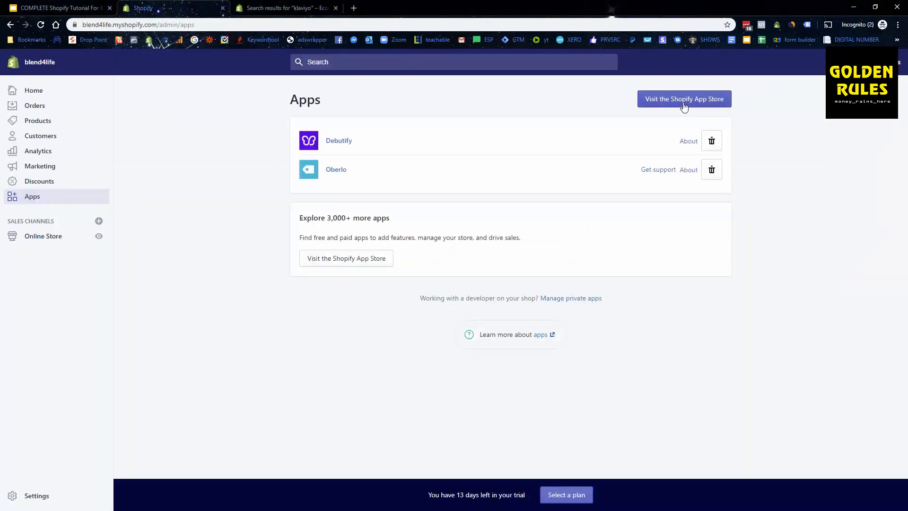
mouse_move(644, 112)
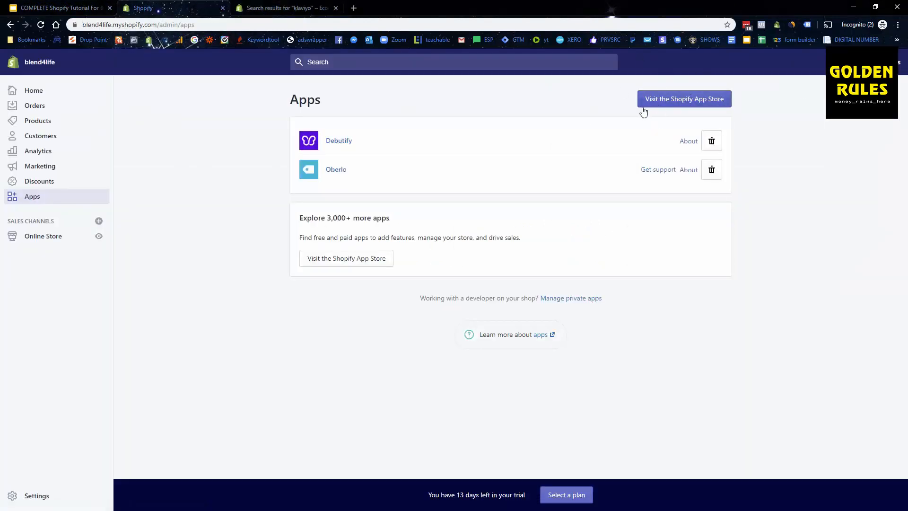
Step: From Shopify admin, reach the App Store and open the Klaviyo: Marketing Automation listing
left_click(283, 8)
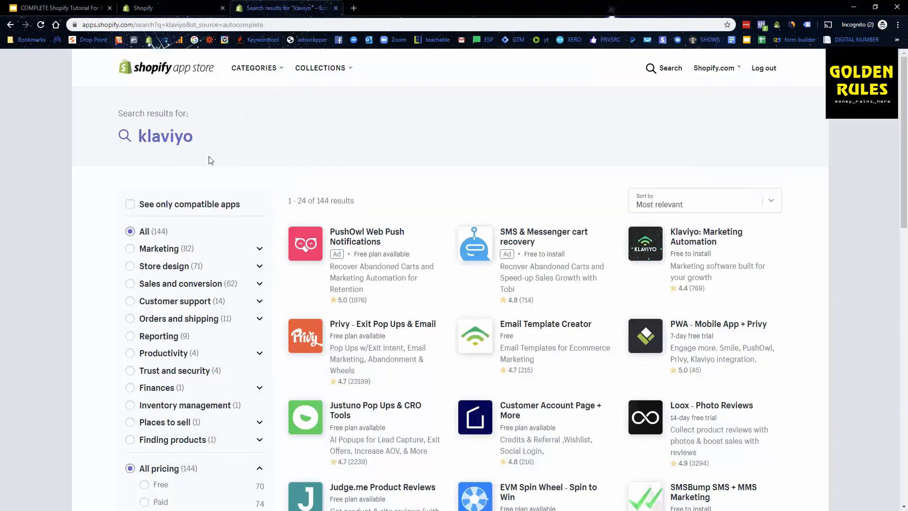
left_click(705, 237)
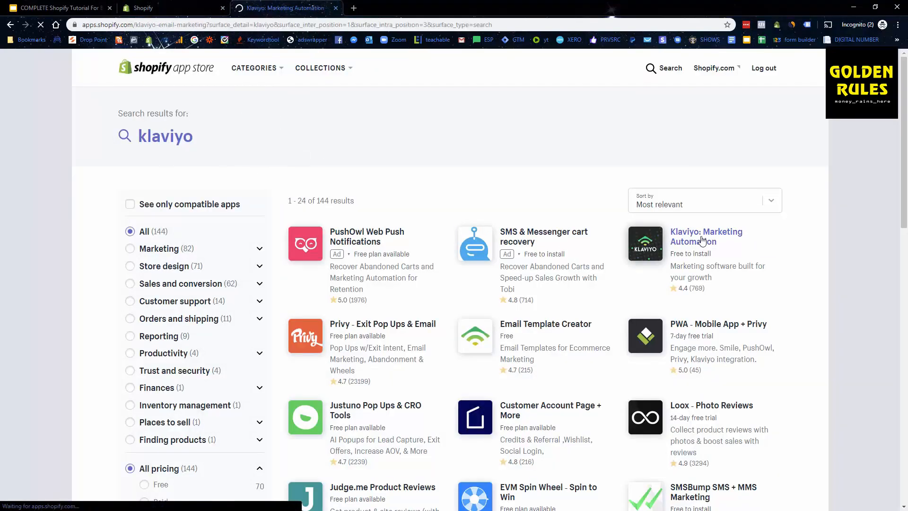
left_click(705, 236)
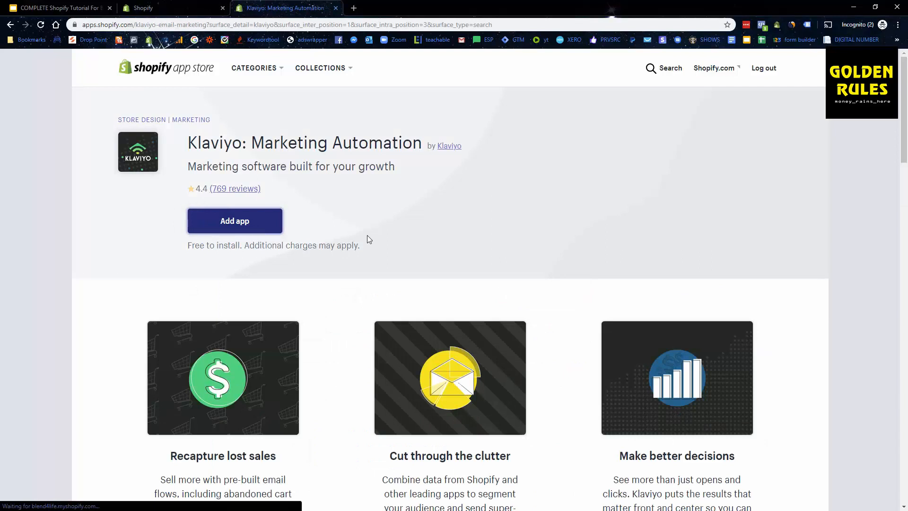
mouse_move(361, 229)
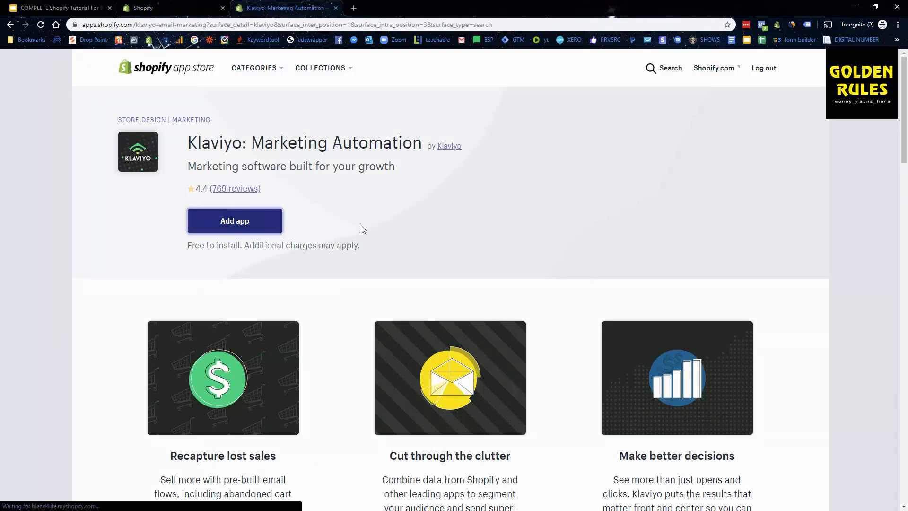
mouse_move(371, 231)
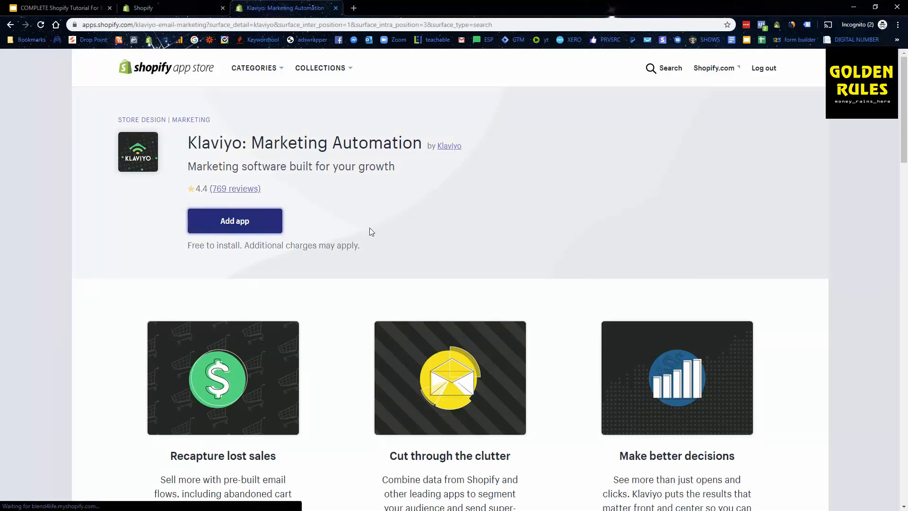
Step: Add the Klaviyo app and approve its data access to install it on the store
left_click(235, 221)
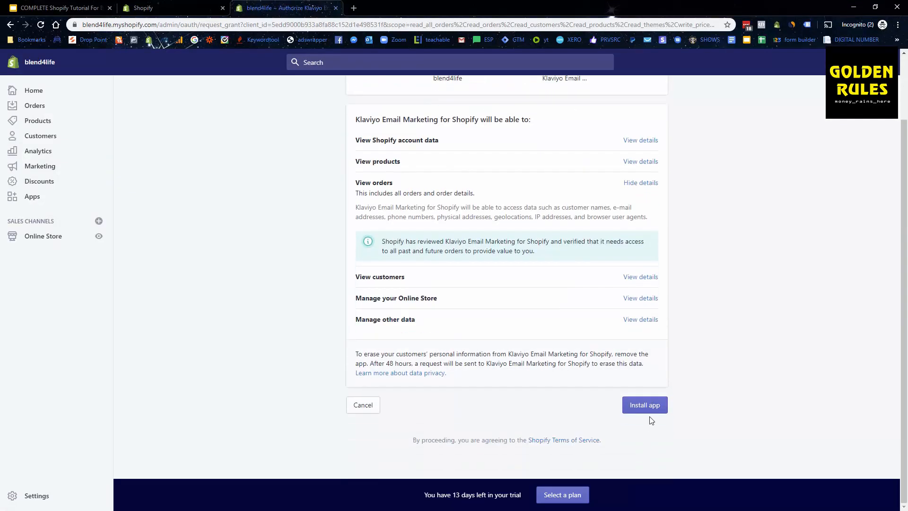
left_click(644, 405)
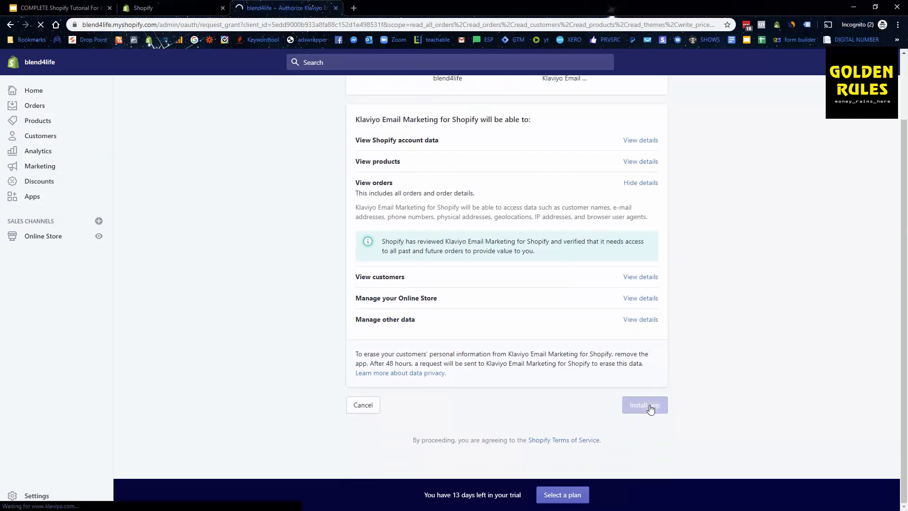
left_click(644, 405)
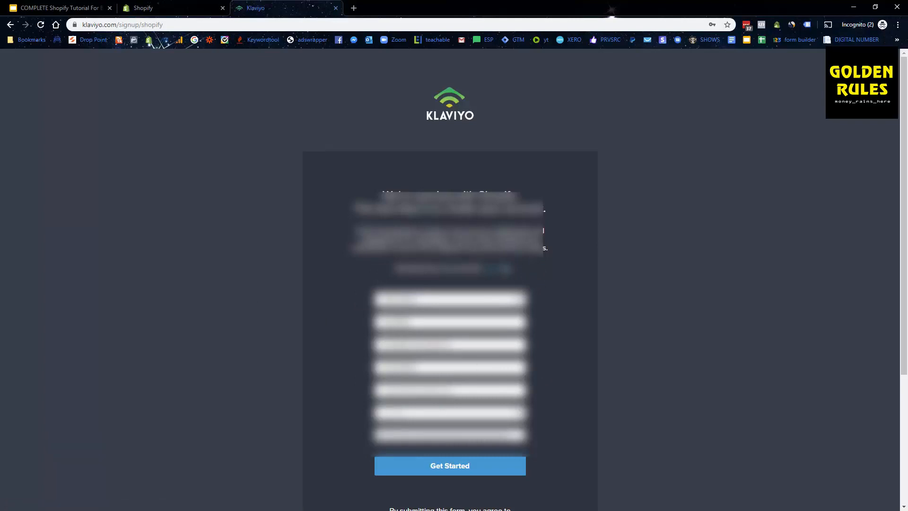
Step: Log in to the existing Klaviyo account instead of signing up, landing on the dashboard
left_click(449, 466)
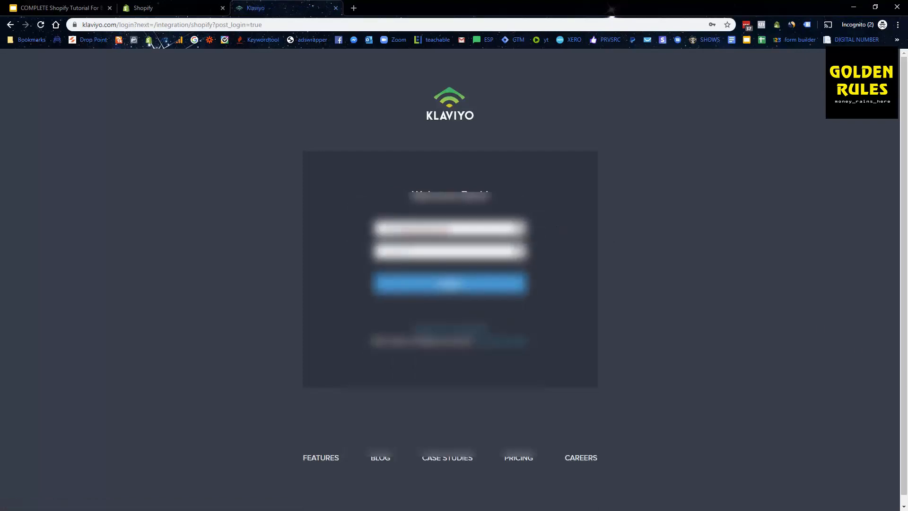
left_click(451, 284)
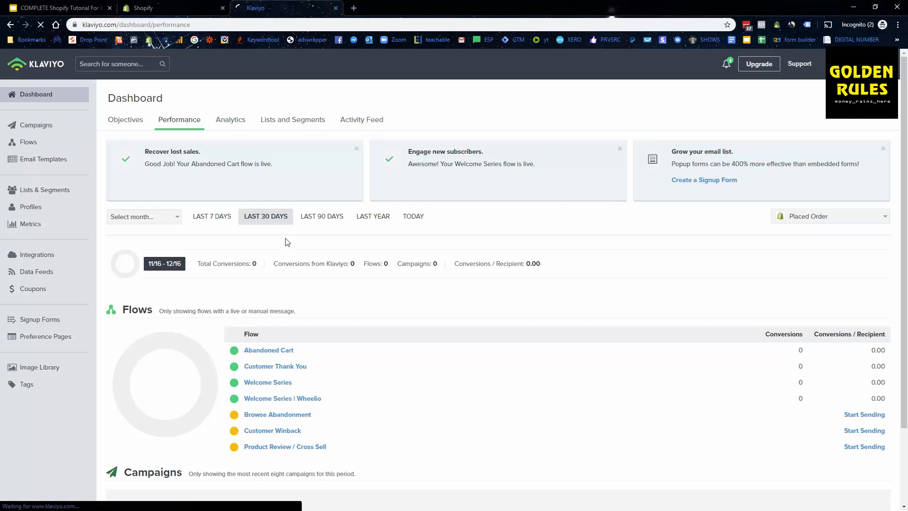
Step: From Flows, open Abandoned Cart and set its follow-up email status to Live
left_click(28, 142)
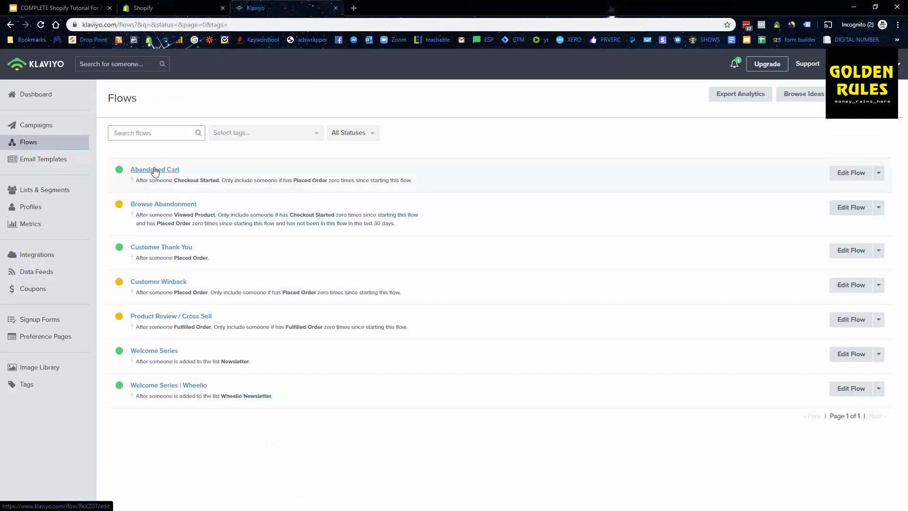
left_click(154, 170)
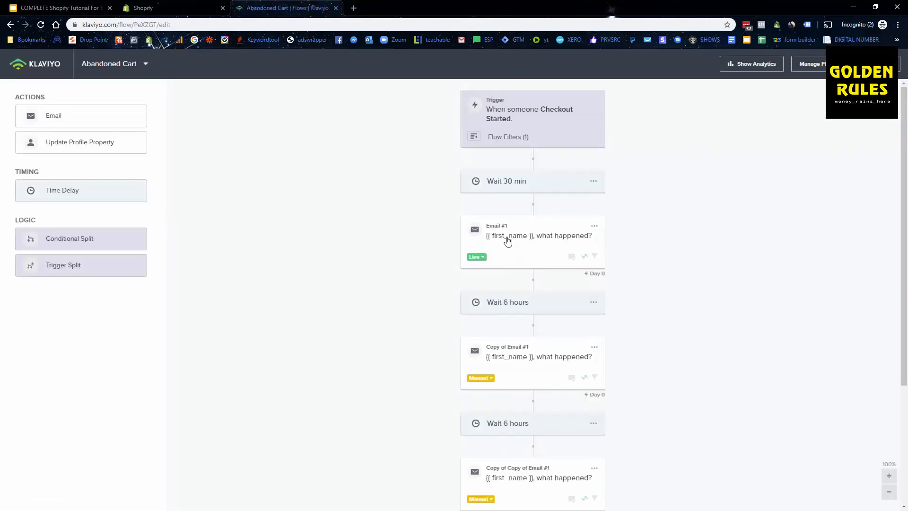
mouse_move(528, 224)
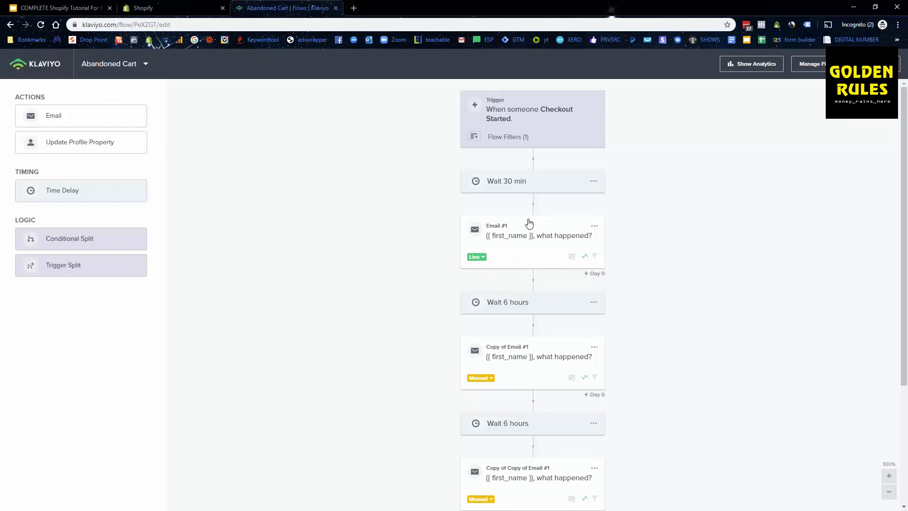
mouse_move(481, 380)
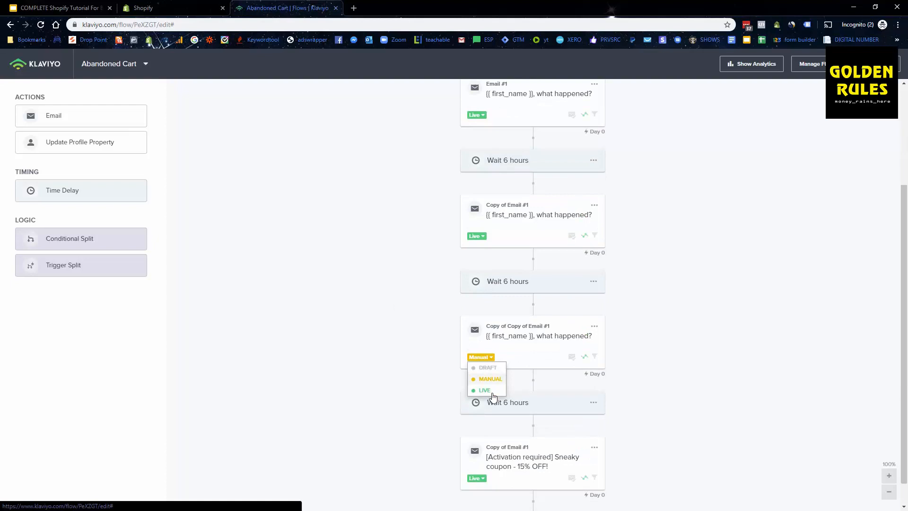
left_click(484, 390)
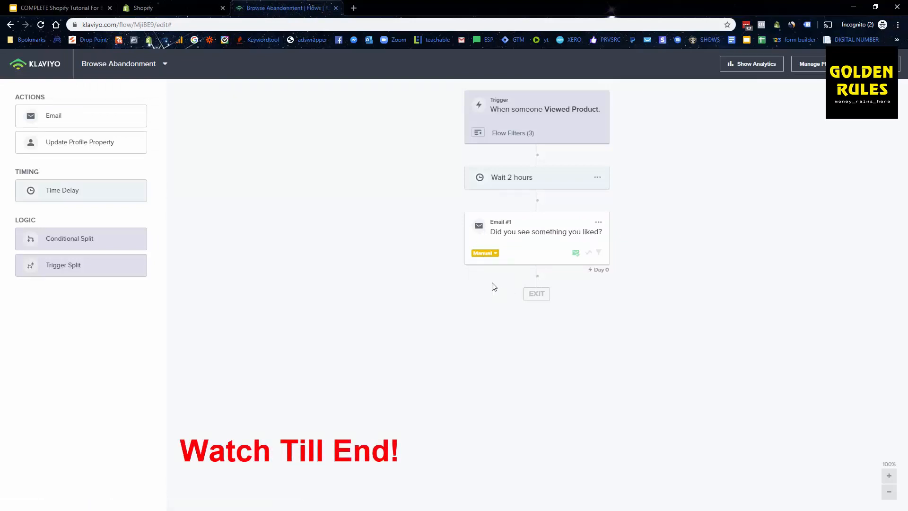
Step: Switch to the Customer Thank You flow and set the repeat-customer email live
left_click(123, 63)
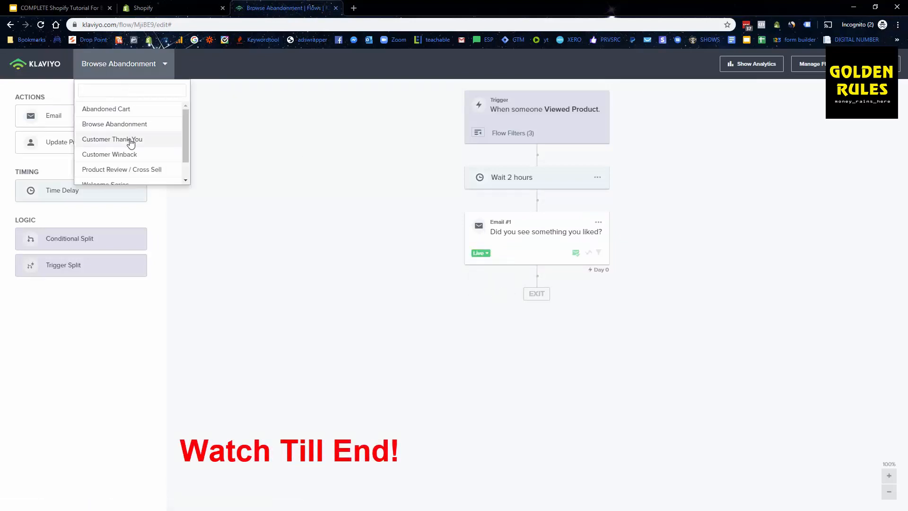
left_click(112, 139)
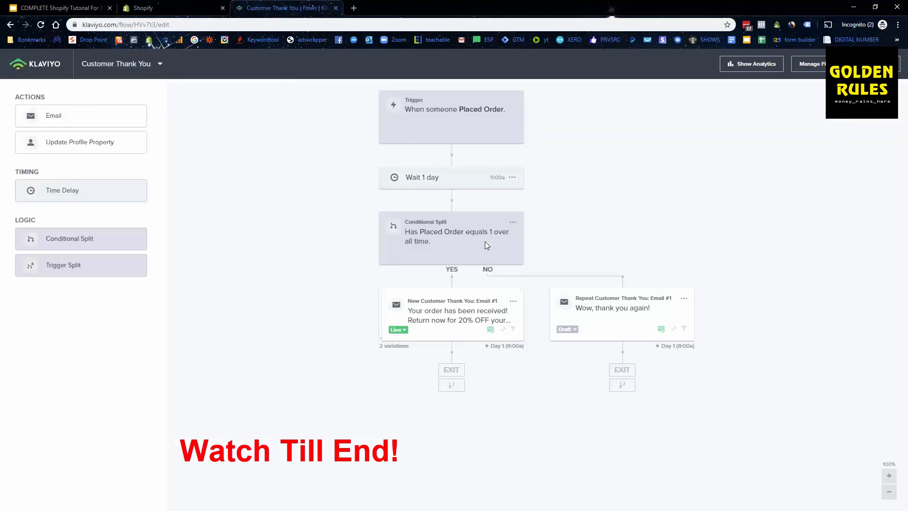
left_click(567, 329)
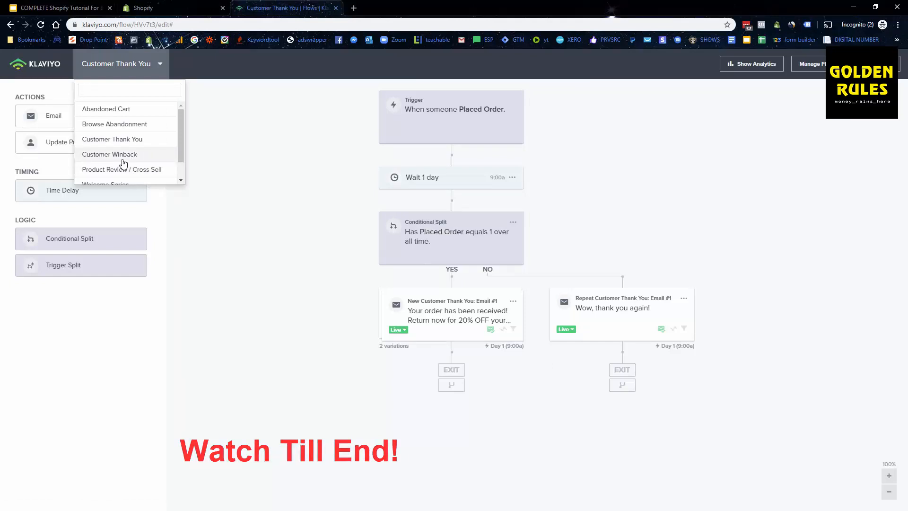
Step: Switch to the Customer Winback flow and set its winback emails live
left_click(110, 154)
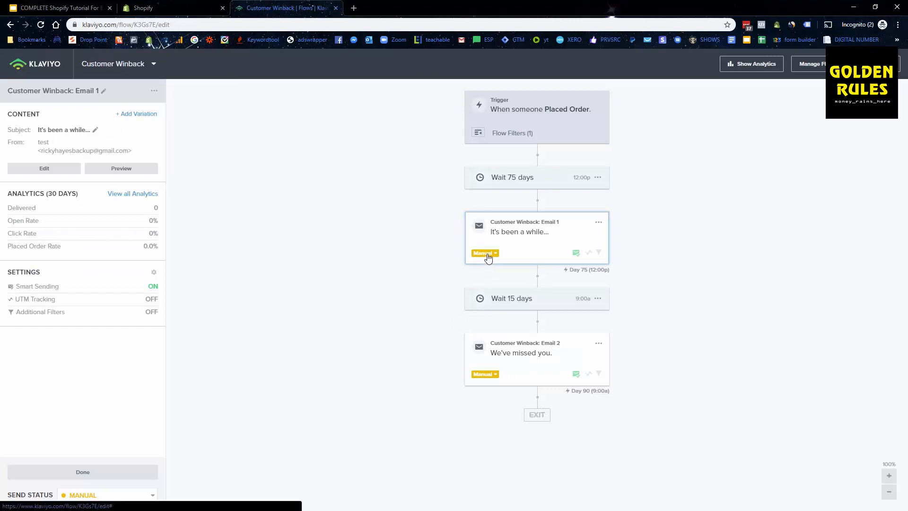
left_click(485, 252)
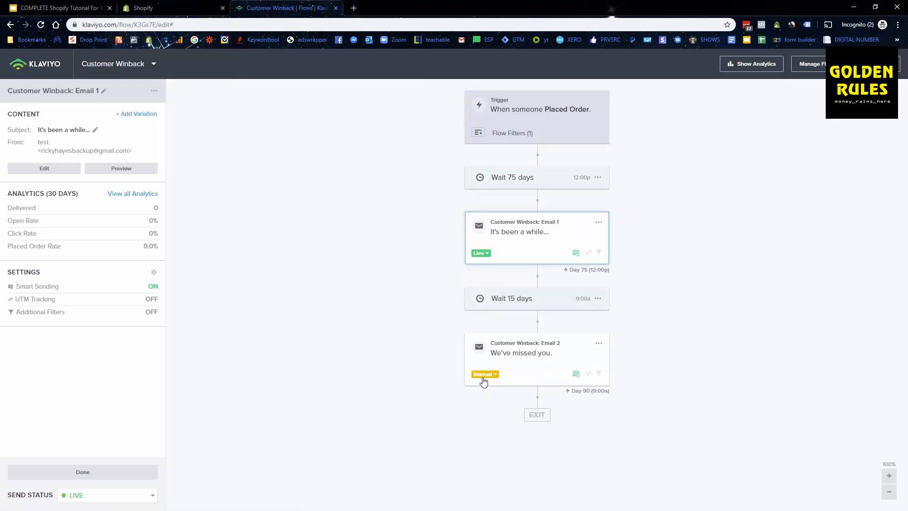
left_click(119, 63)
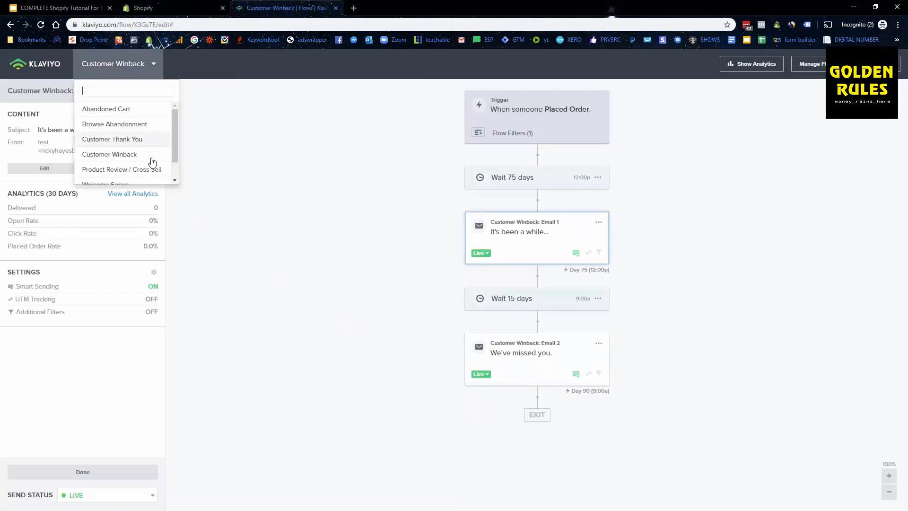
Step: Open the Welcome Series flow with both emails live, then head to the Shopify App Store
left_click(122, 169)
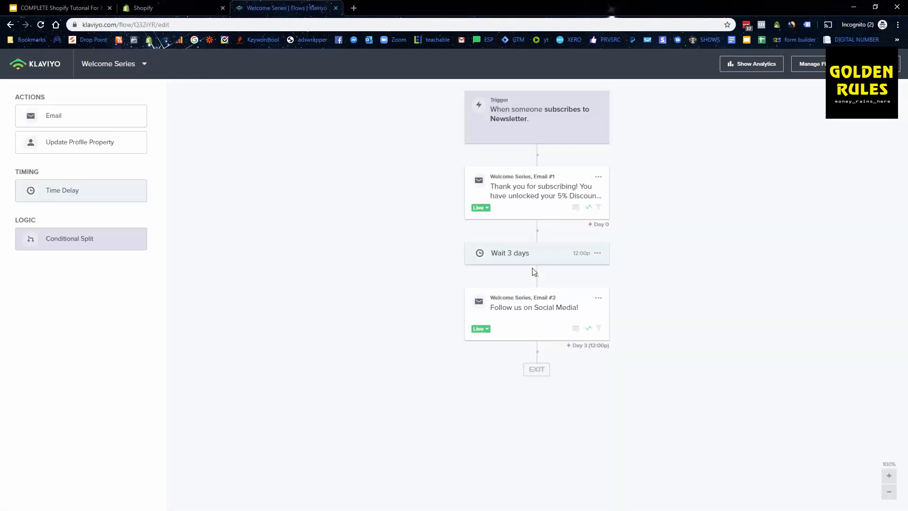
mouse_move(479, 227)
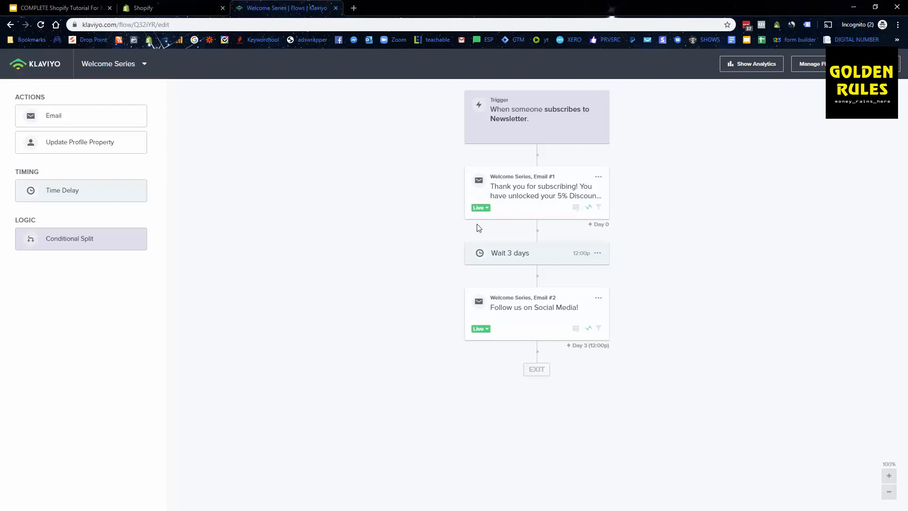
mouse_move(665, 79)
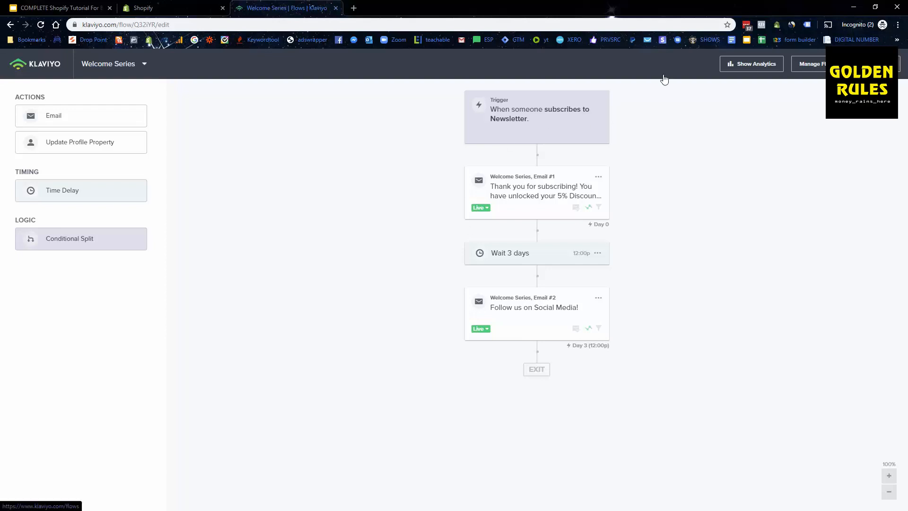
mouse_move(156, 111)
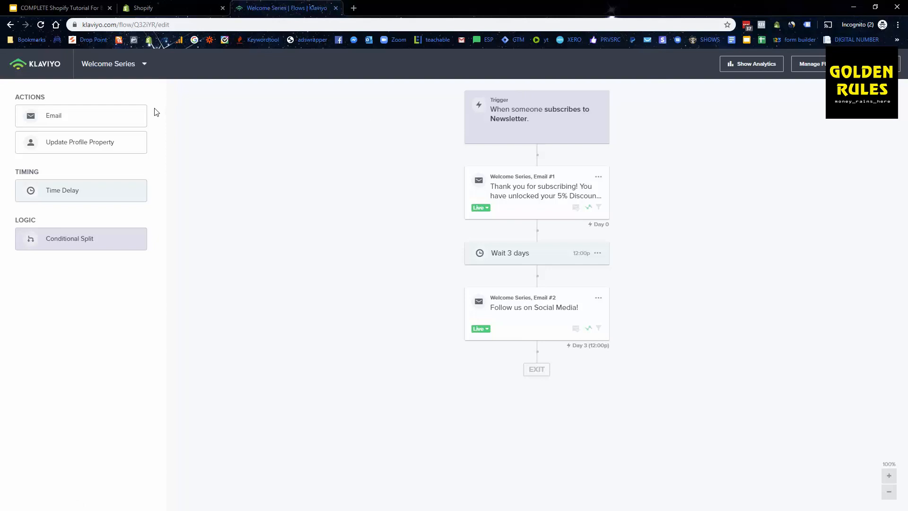
mouse_move(261, 172)
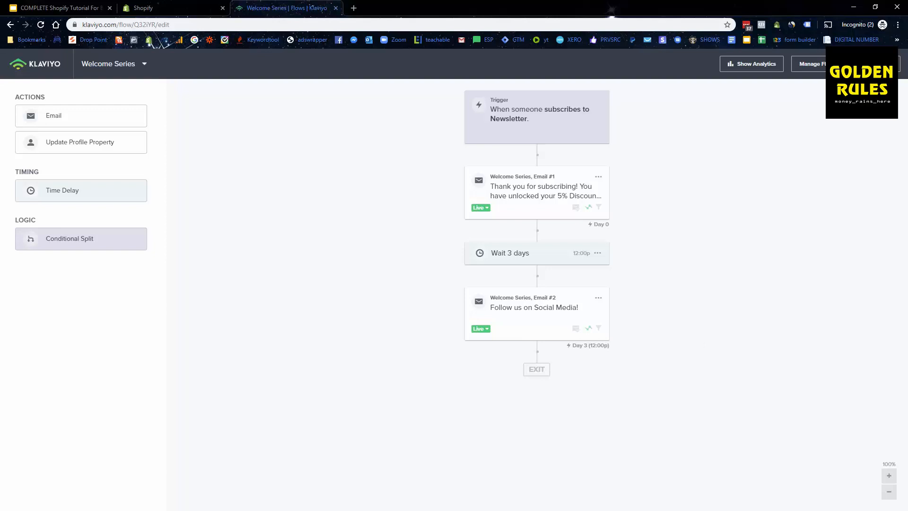
left_click(284, 7)
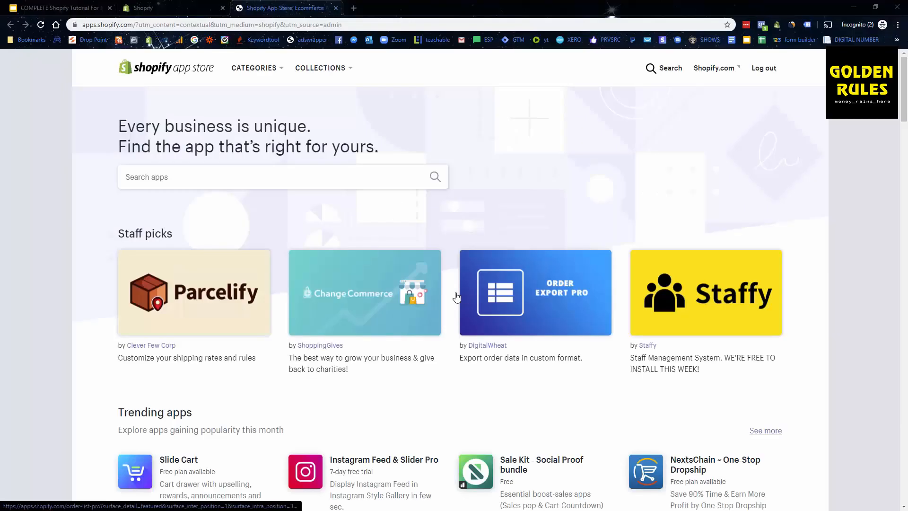
mouse_move(333, 209)
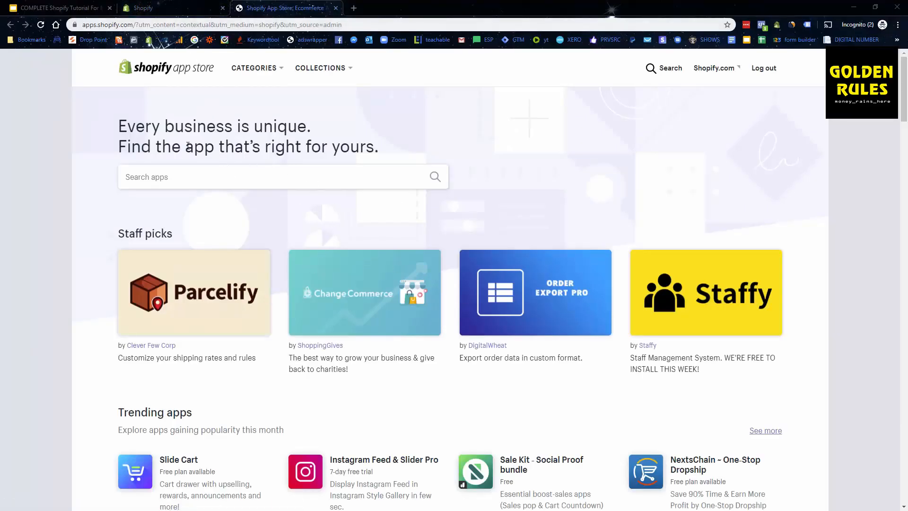
Step: Search 'smsbump', open SMSBump SMS + MMS Marketing and add it to the store
type("sm")
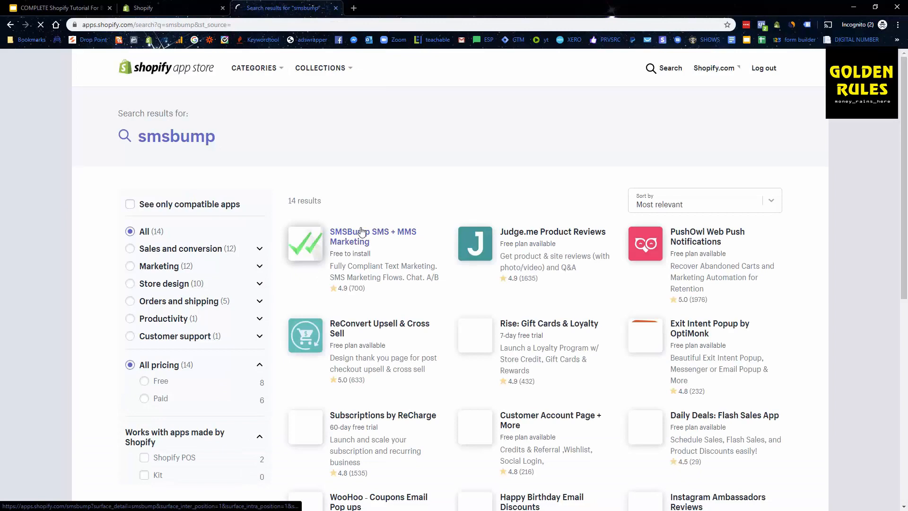
left_click(373, 236)
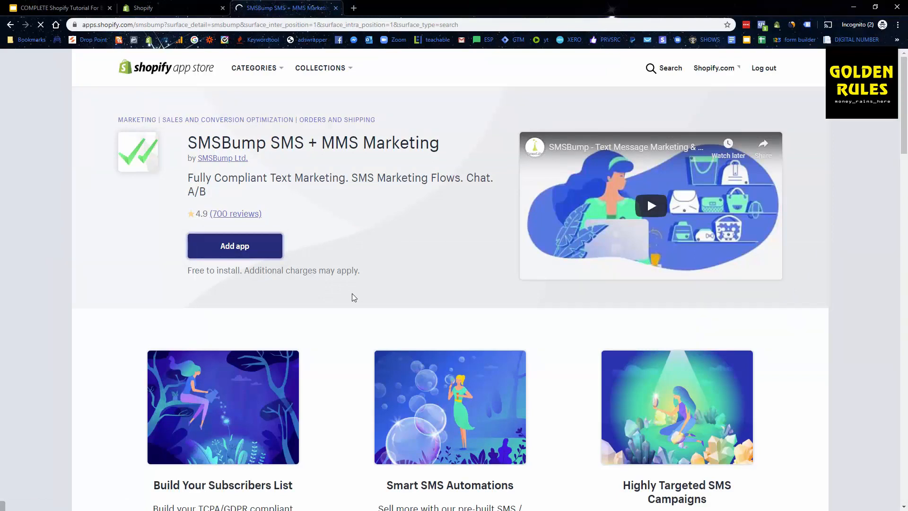
left_click(235, 246)
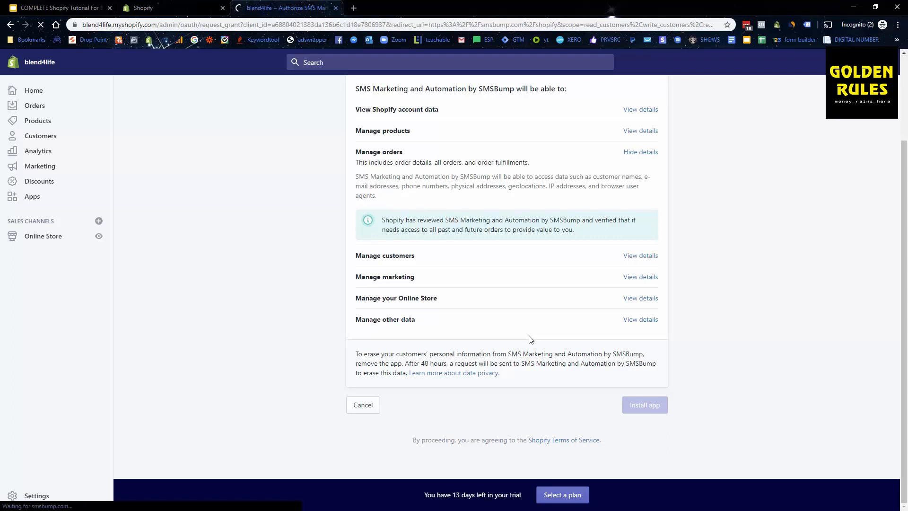
Step: Approve SMSBump's requested permissions and install it
left_click(644, 404)
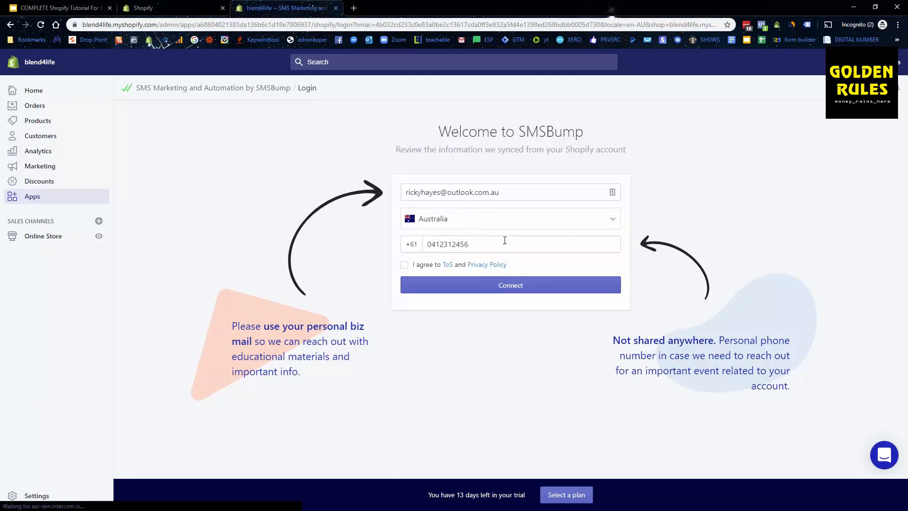
mouse_move(632, 343)
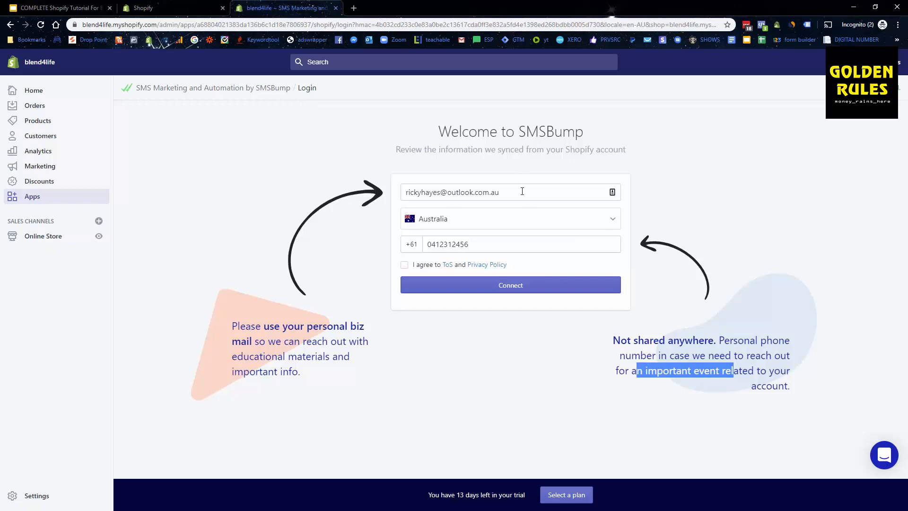
mouse_move(275, 260)
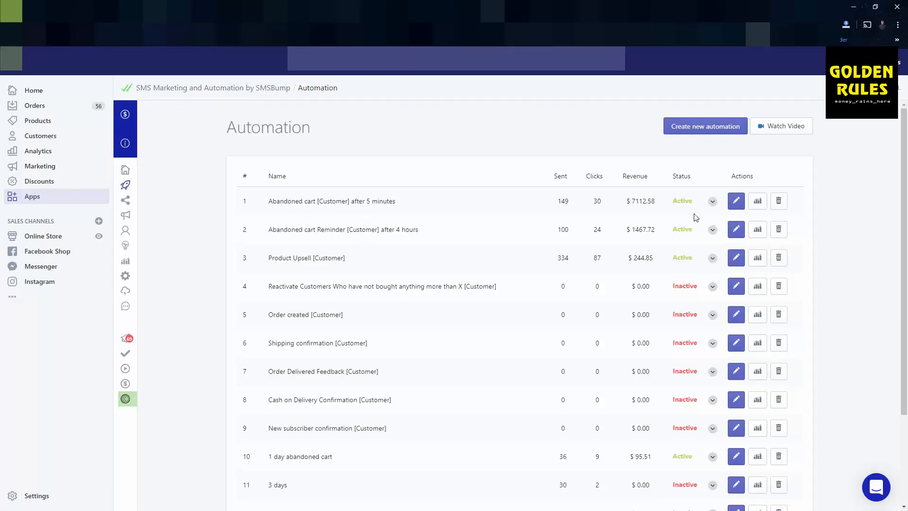
Step: Highlight a revenue figure in the SMSBump automations list
double_click(562, 201)
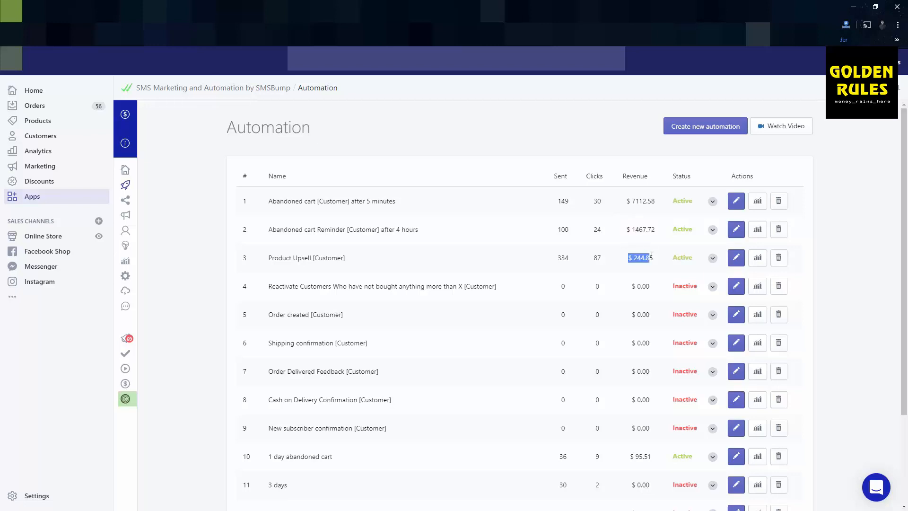
mouse_move(636, 457)
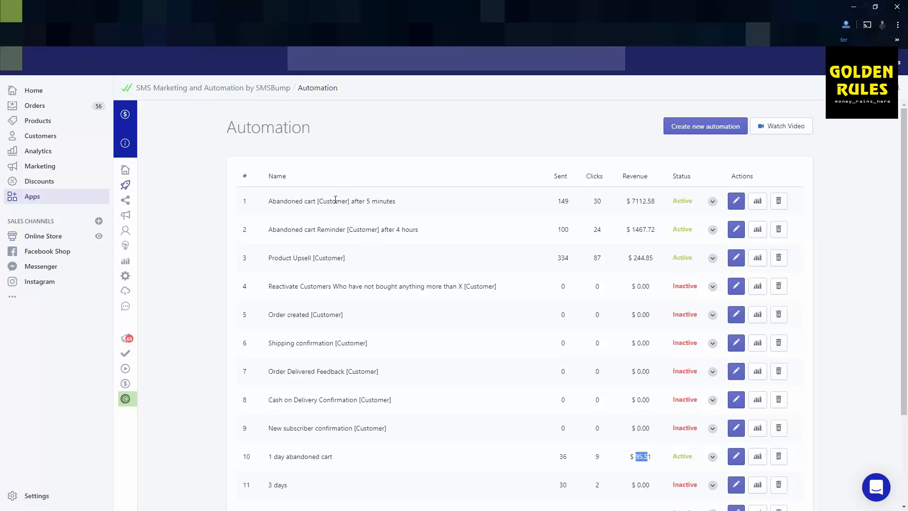
mouse_move(727, 211)
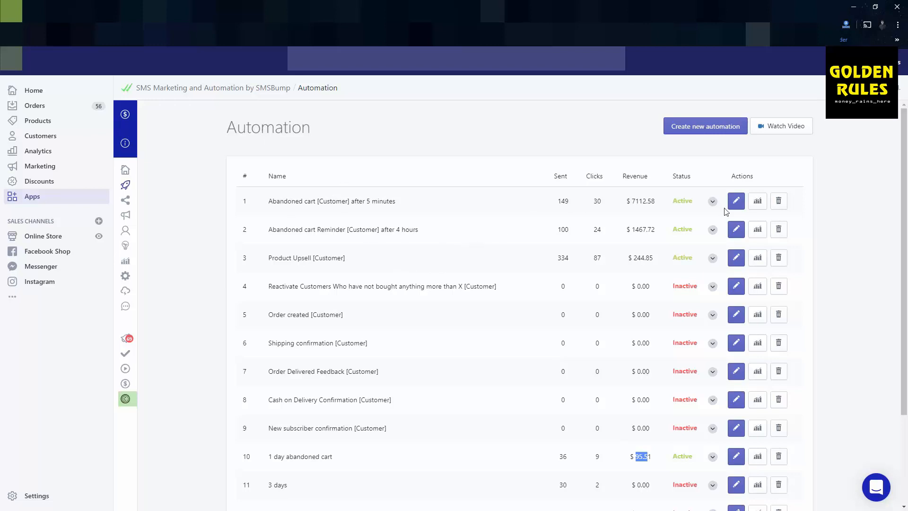
mouse_move(736, 201)
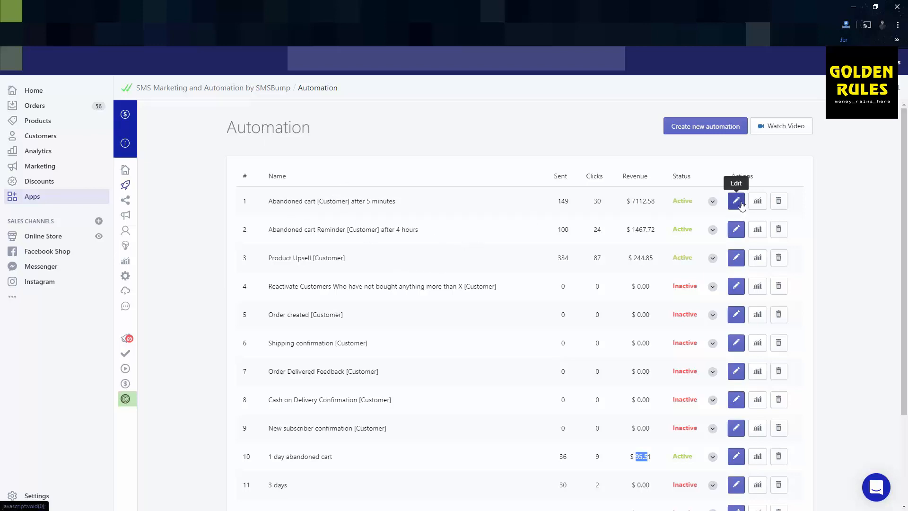
Step: Edit the 'Abandoned cart after 5 minutes' automation and scroll to its Message Timing
left_click(736, 201)
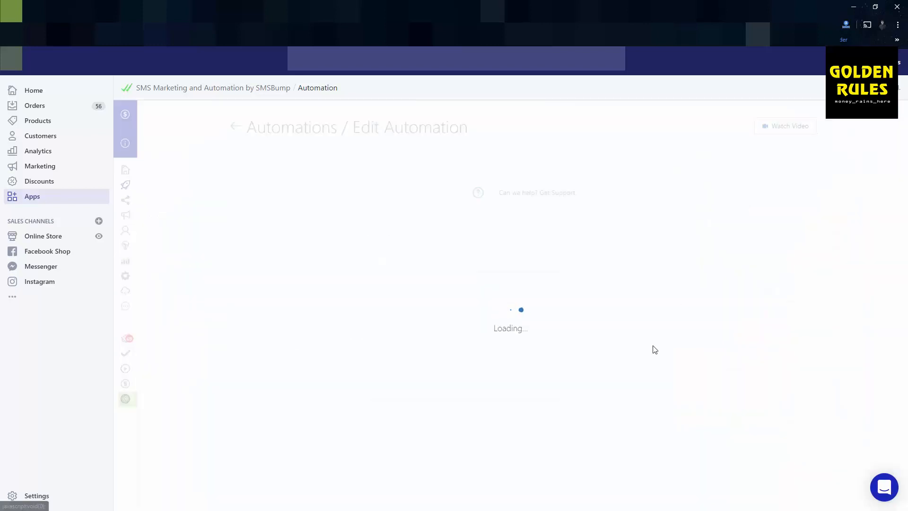
mouse_move(636, 330)
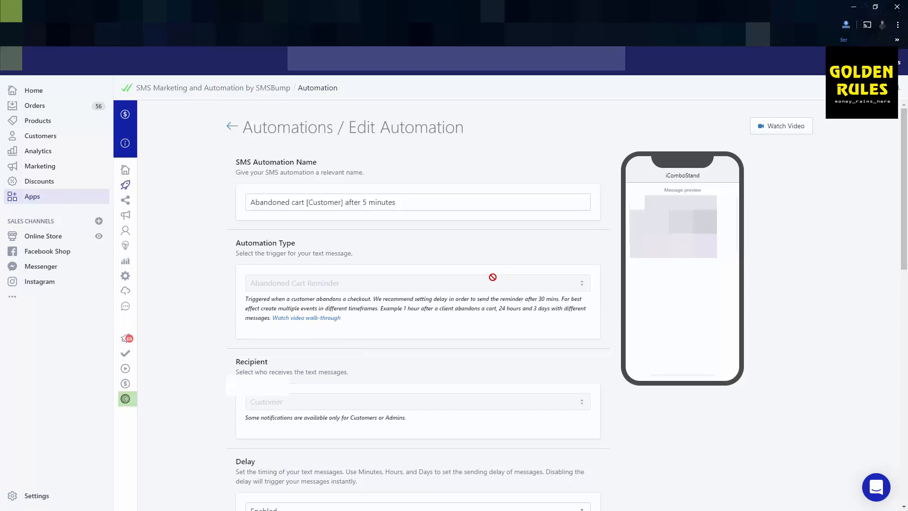
scroll("down", 3)
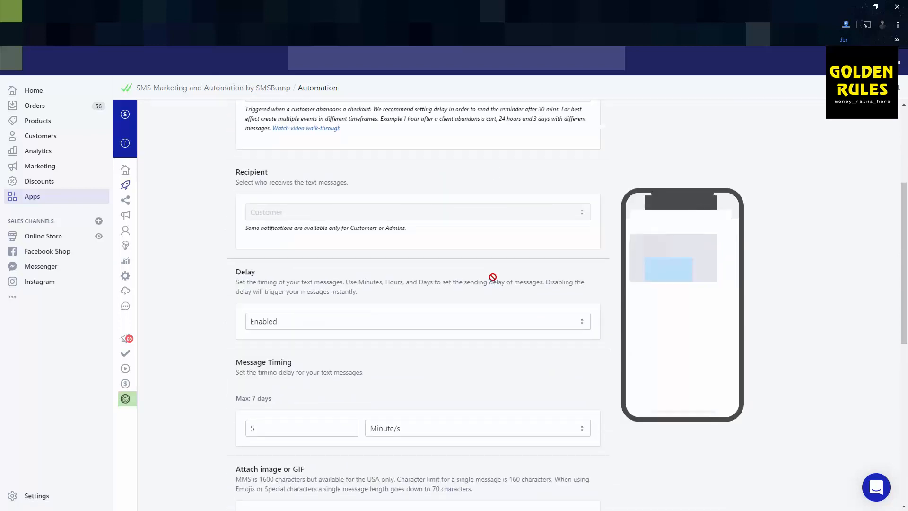
scroll("down", 3)
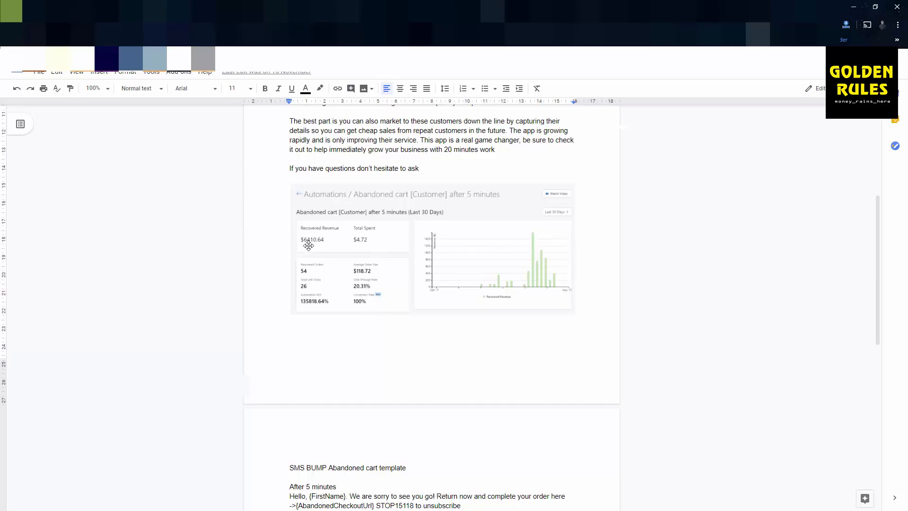
mouse_move(360, 239)
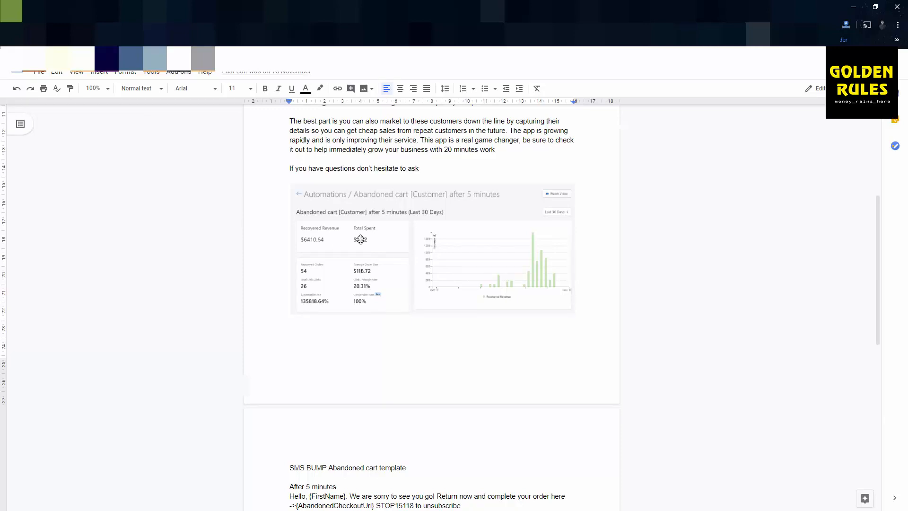
Step: Change the second abandoned-cart message heading to 'After 4 hours' and select its TEXT10 discount code
scroll("down", 3)
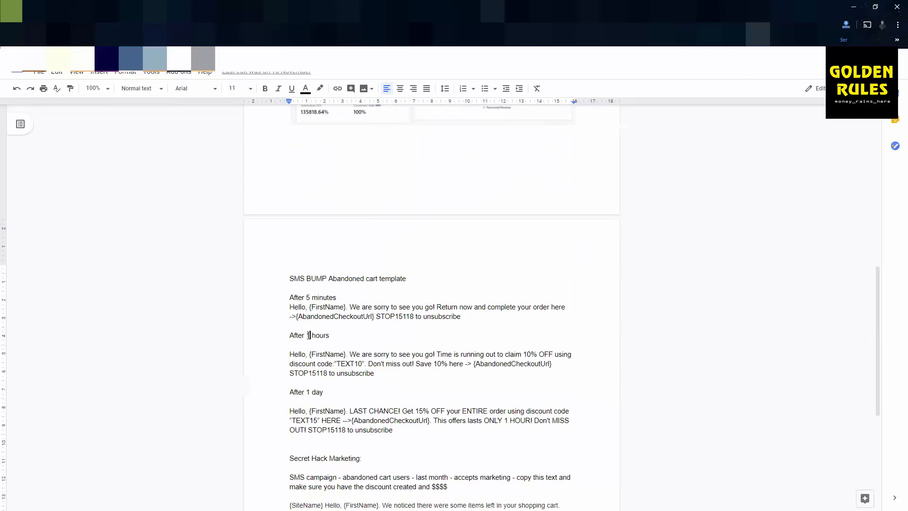
type("4")
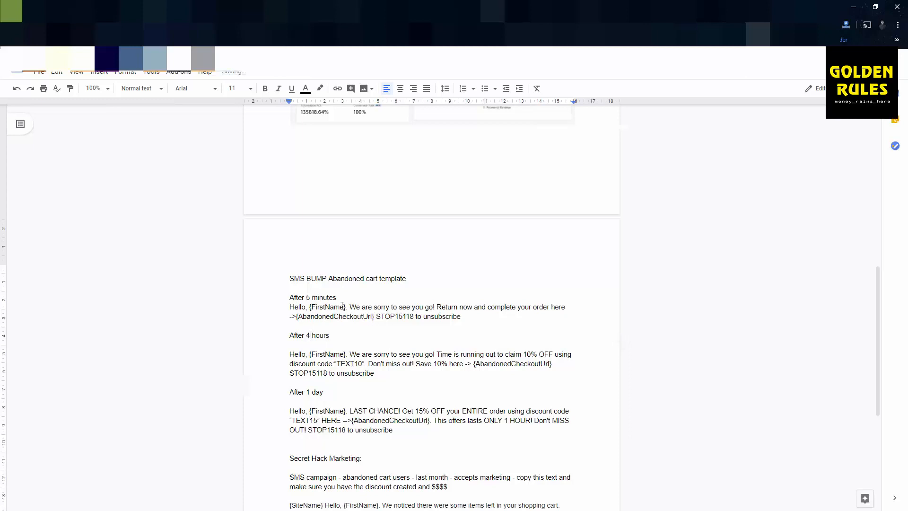
left_click_drag(349, 306, 473, 306)
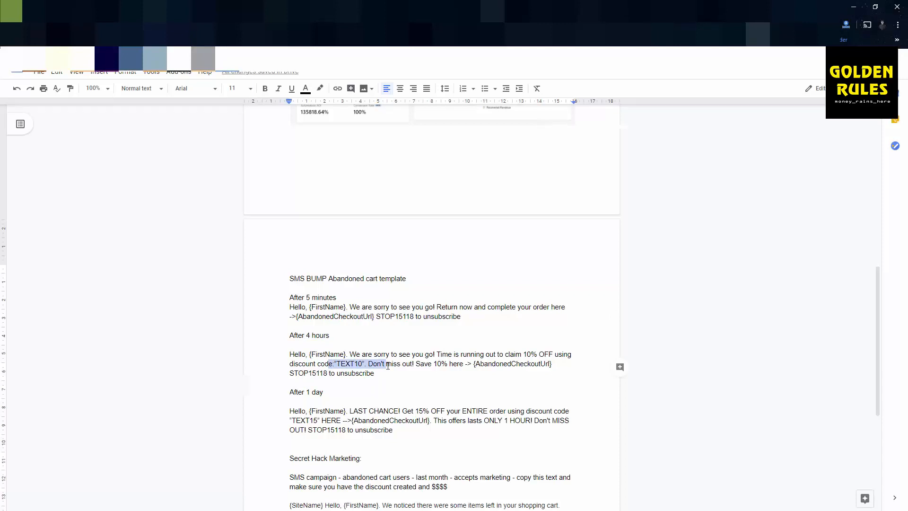
double_click(312, 392)
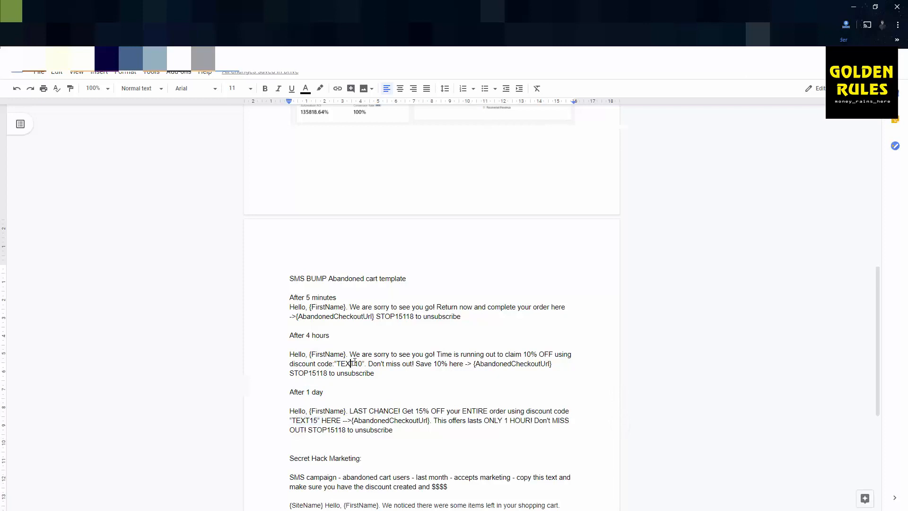
mouse_move(425, 349)
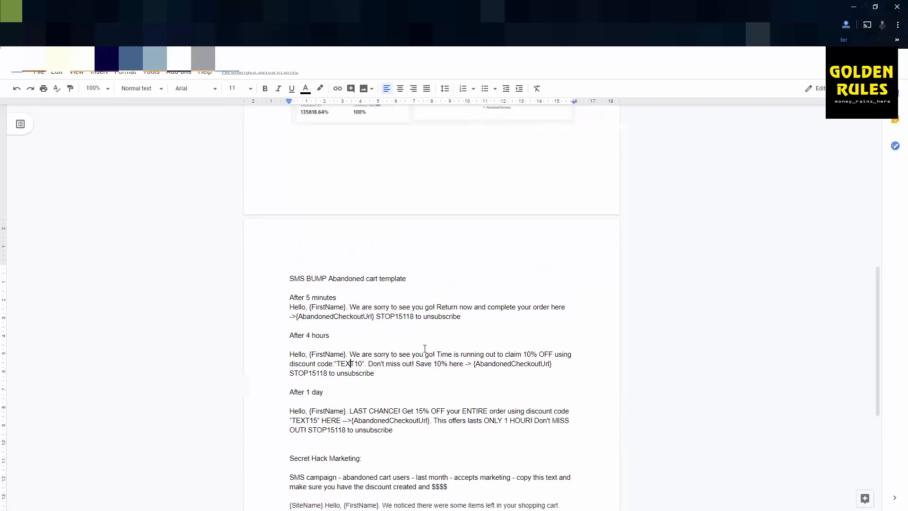